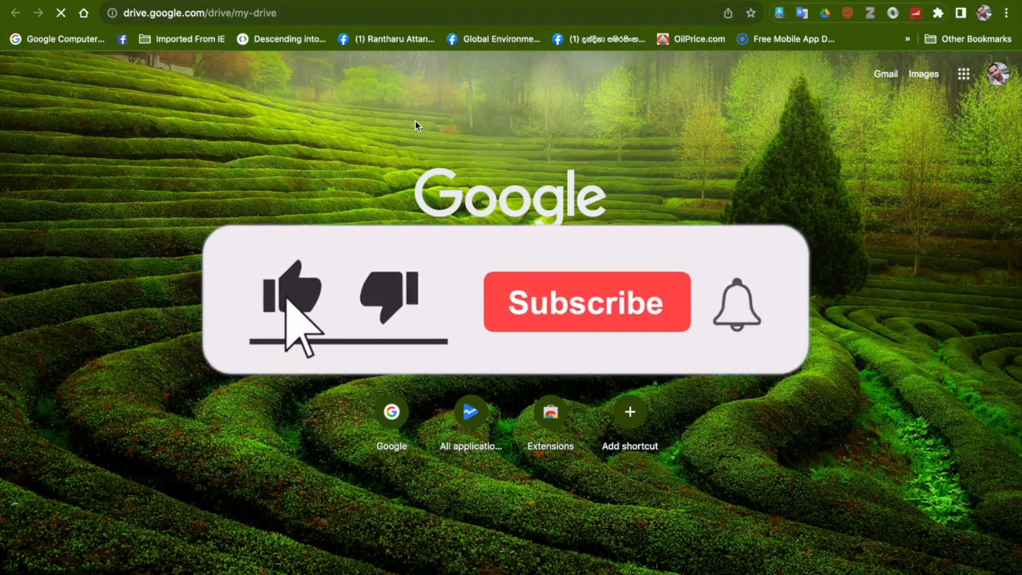
Load My Drive and scroll through its suggested files and folders
left_click(587, 301)
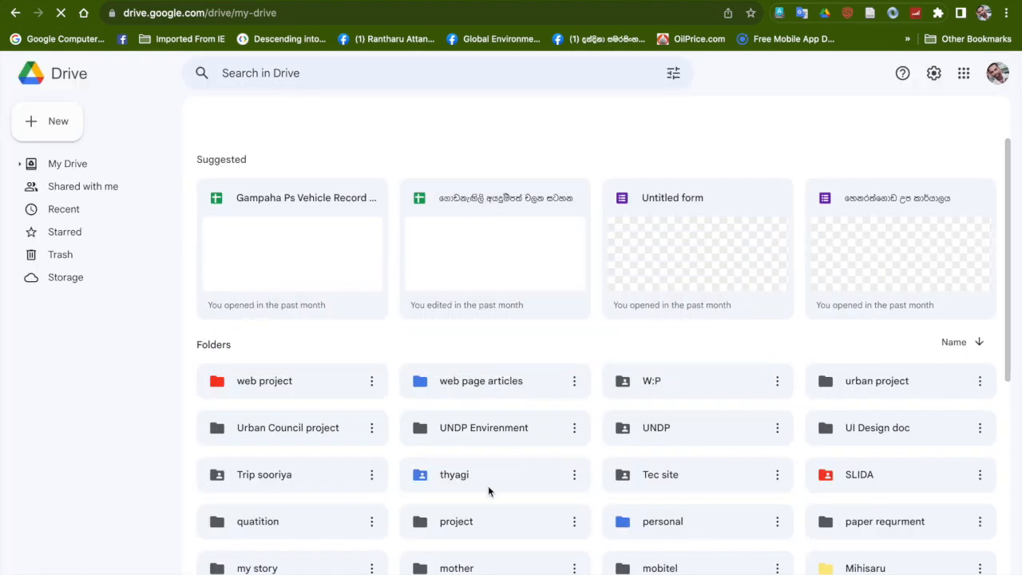
scroll("down", 3)
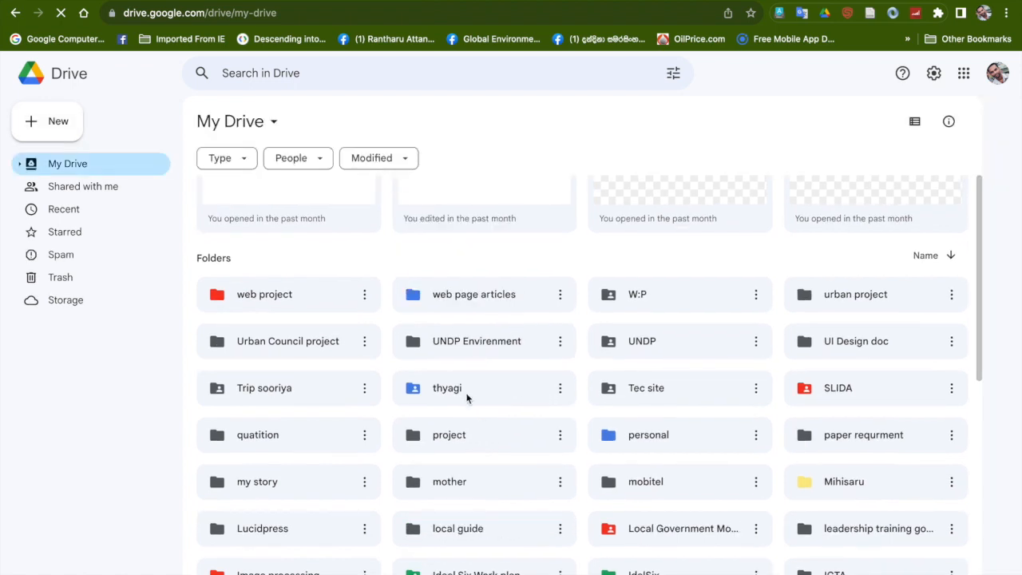
Open the thyagi folder from My Drive
double_click(447, 388)
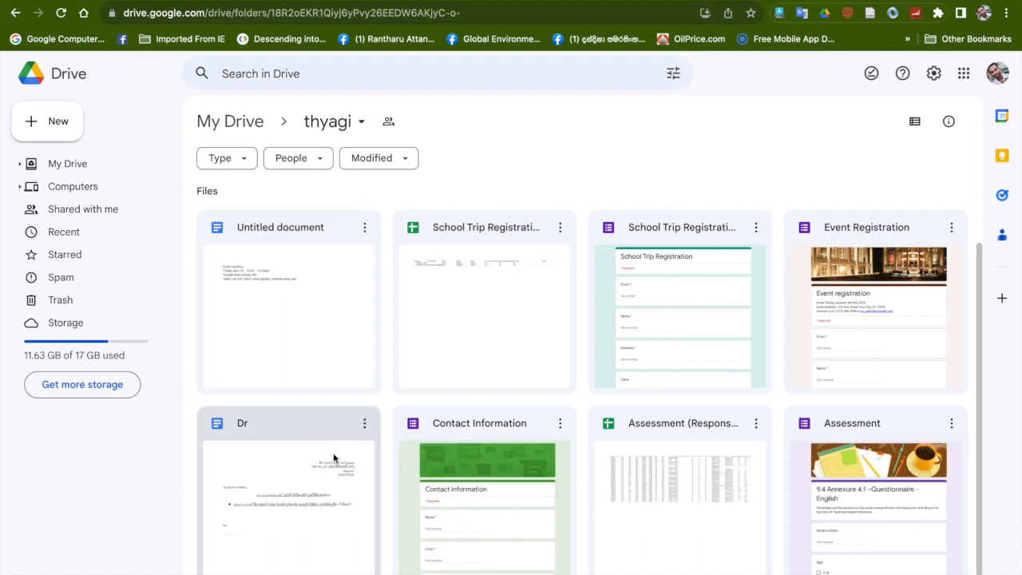
mouse_move(356, 456)
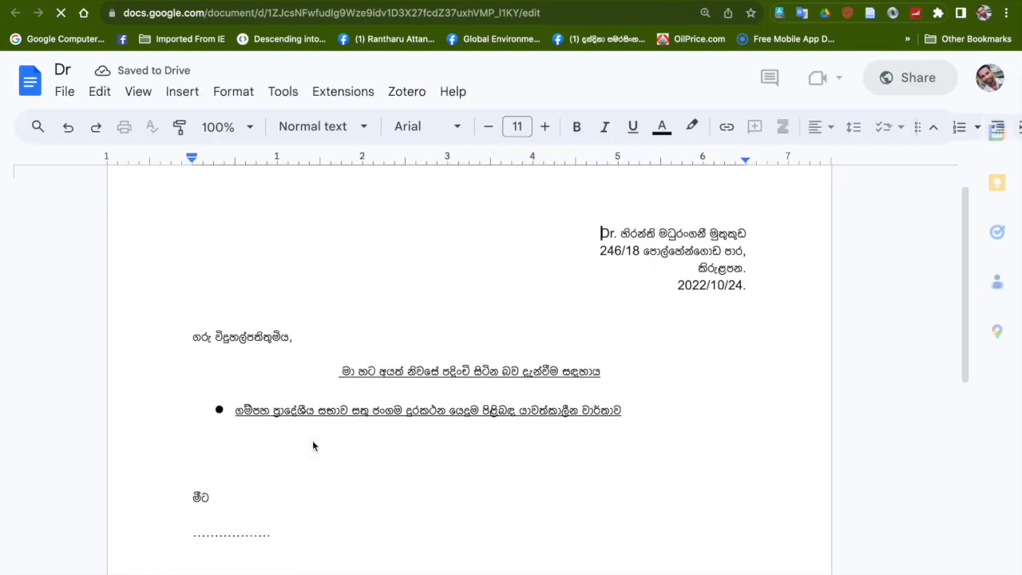
Scroll through the Dr letter, then go back to the thyagi folder listing
scroll("down", 3)
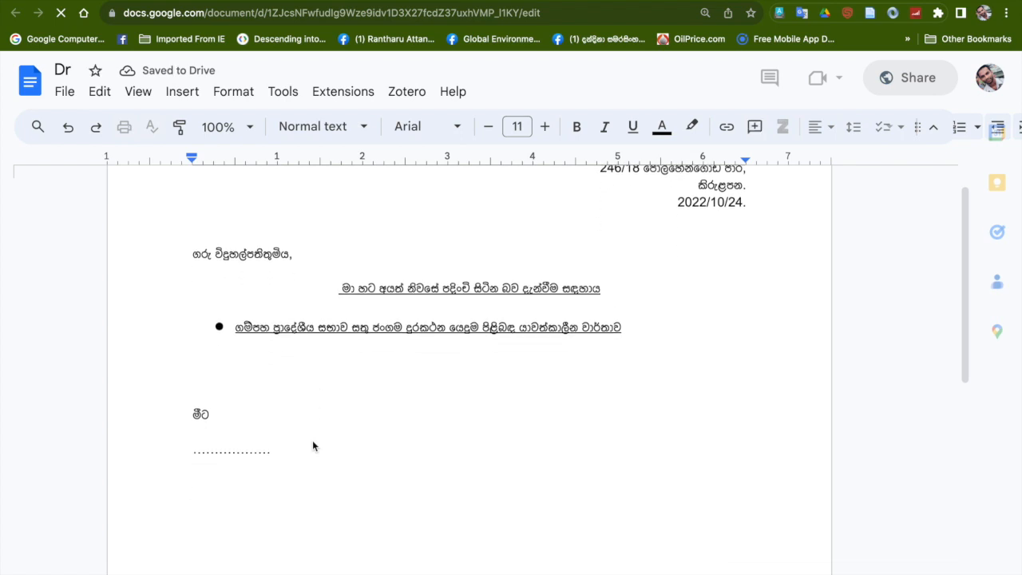
scroll("down", 3)
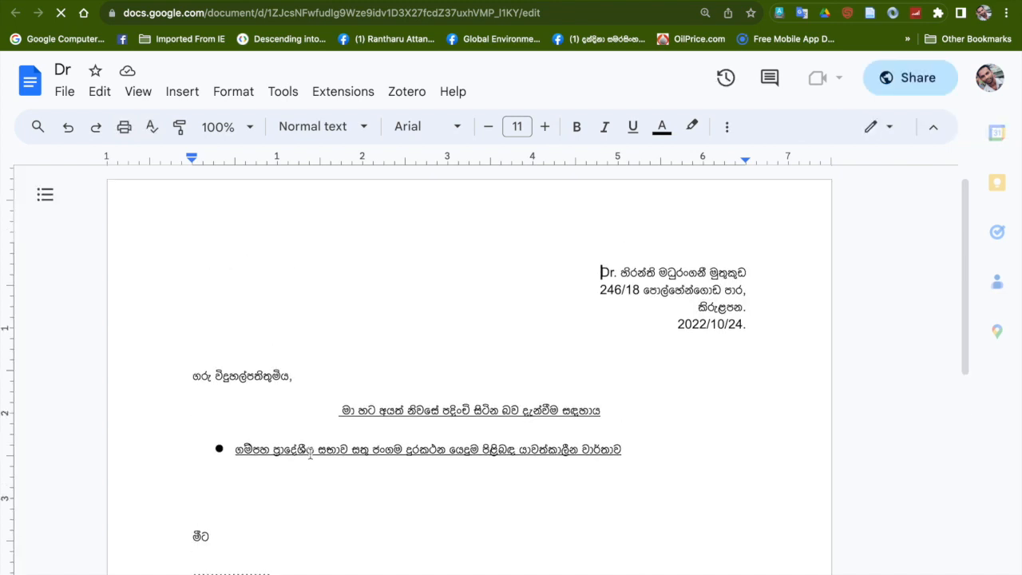
scroll("down", 3)
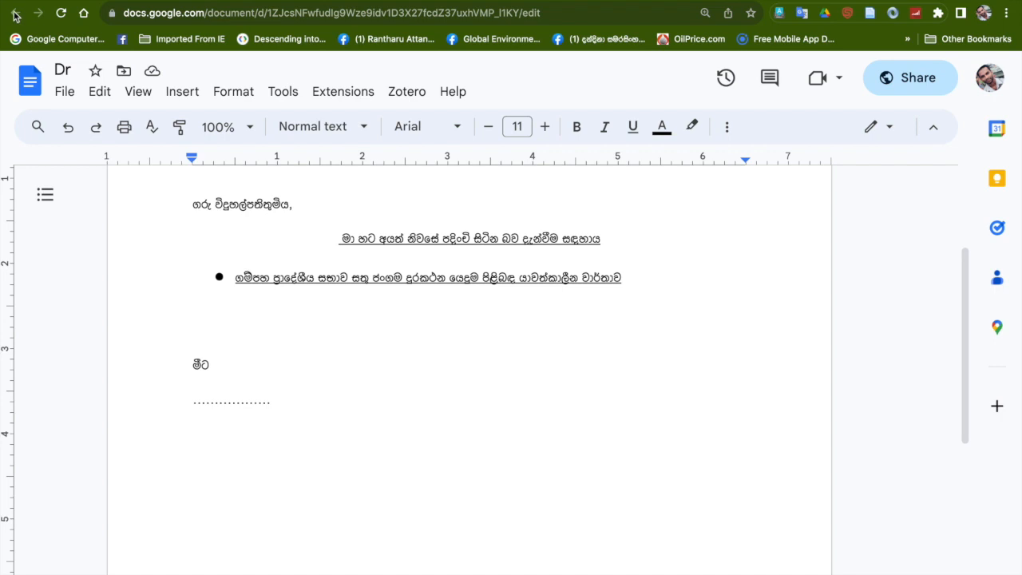
left_click(14, 13)
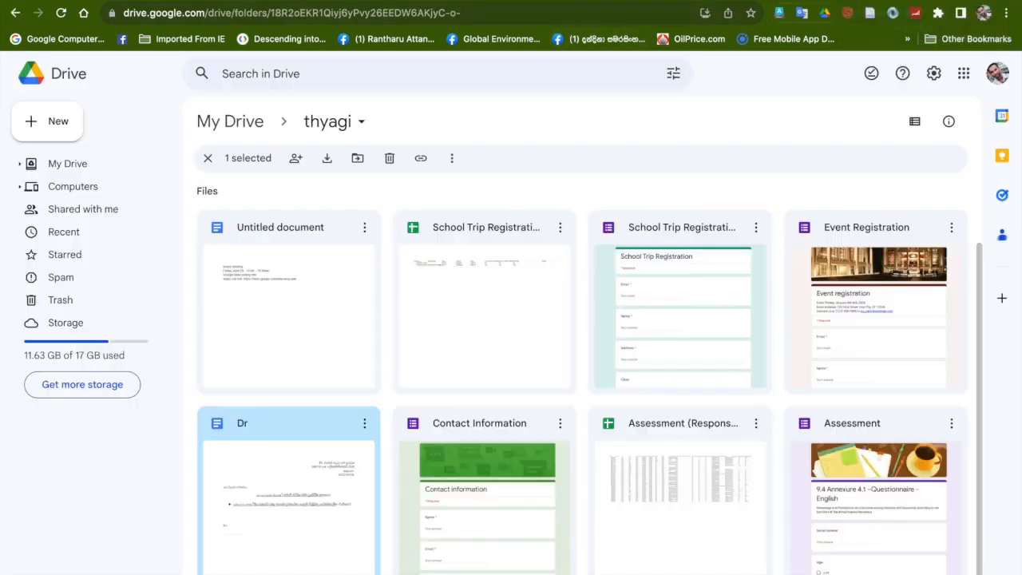
mouse_move(437, 461)
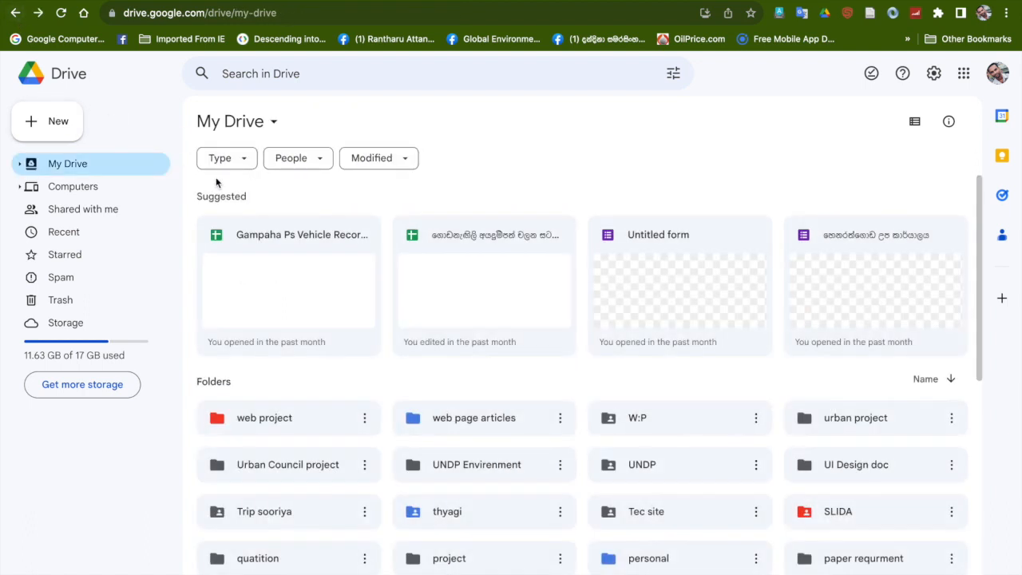
Open the SLIDA folder in My Drive and open its Letter document
scroll("down", 3)
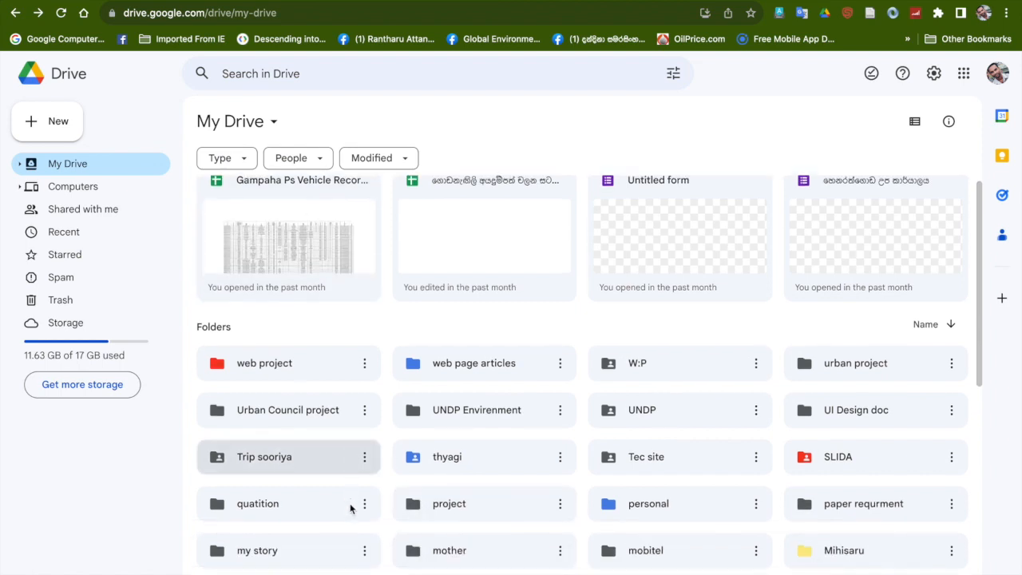
scroll("down", 3)
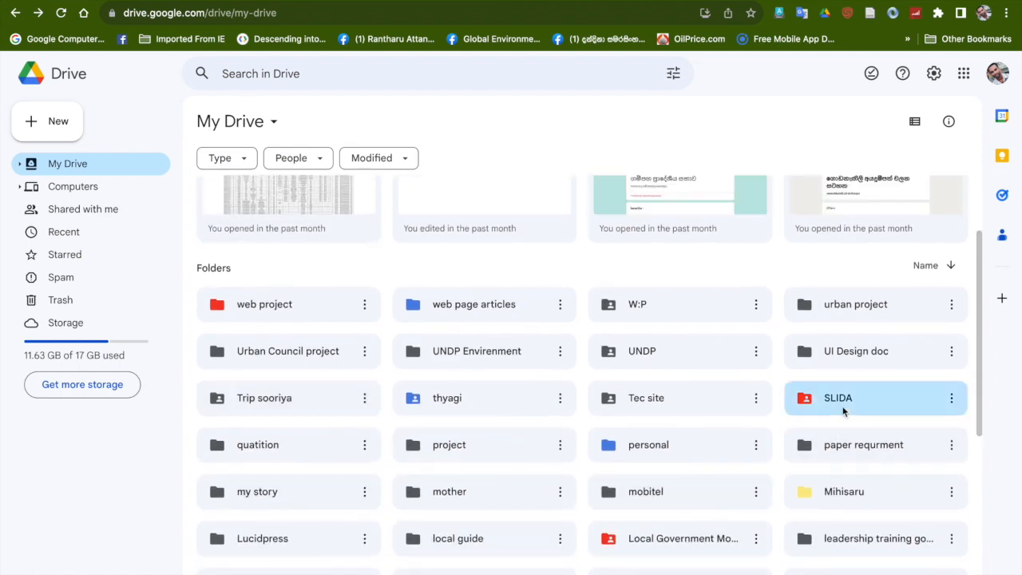
double_click(838, 397)
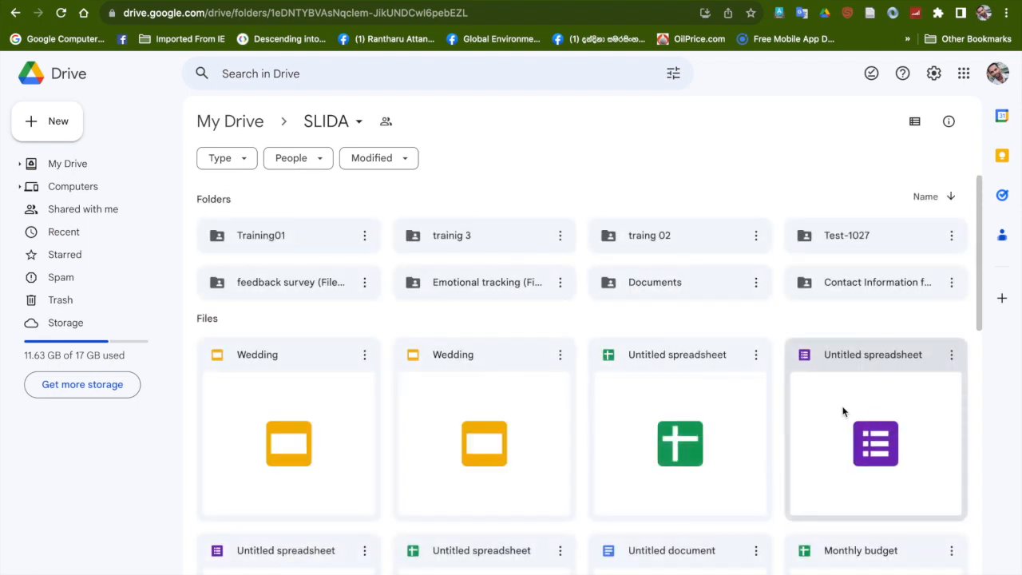
scroll("down", 3)
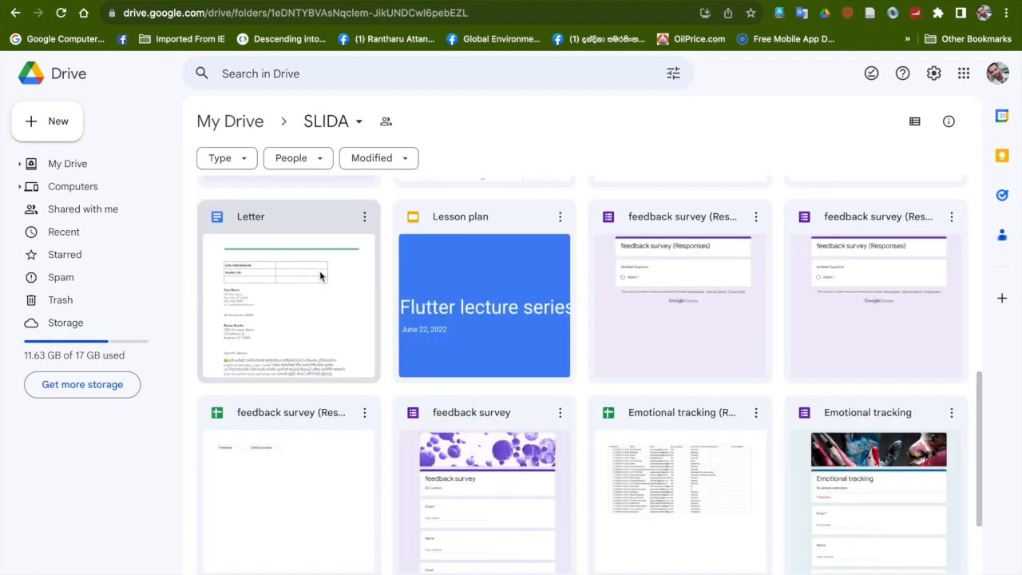
double_click(288, 304)
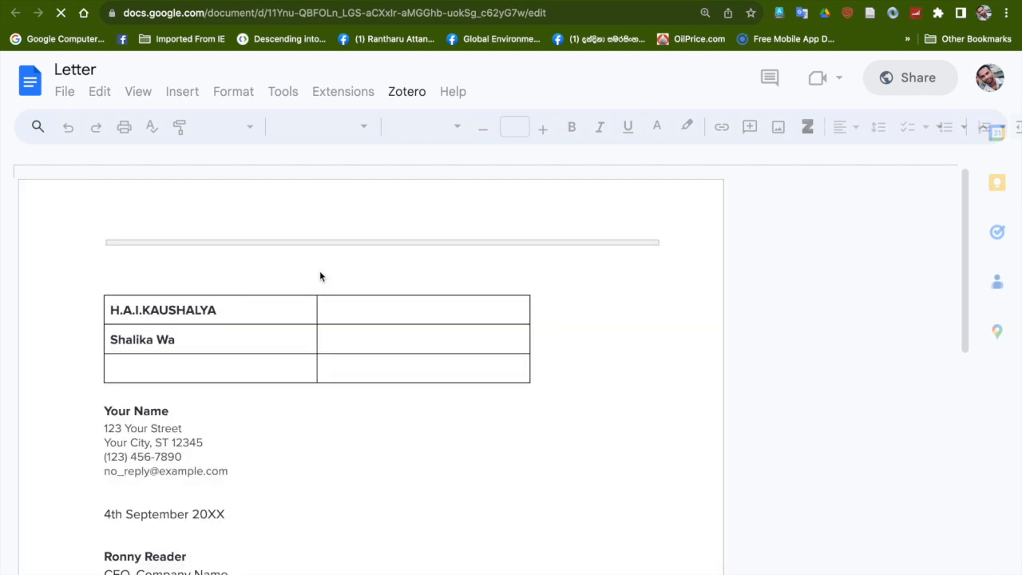
Scroll through the loaded Letter document and bring up the Tools menu
scroll("down", 3)
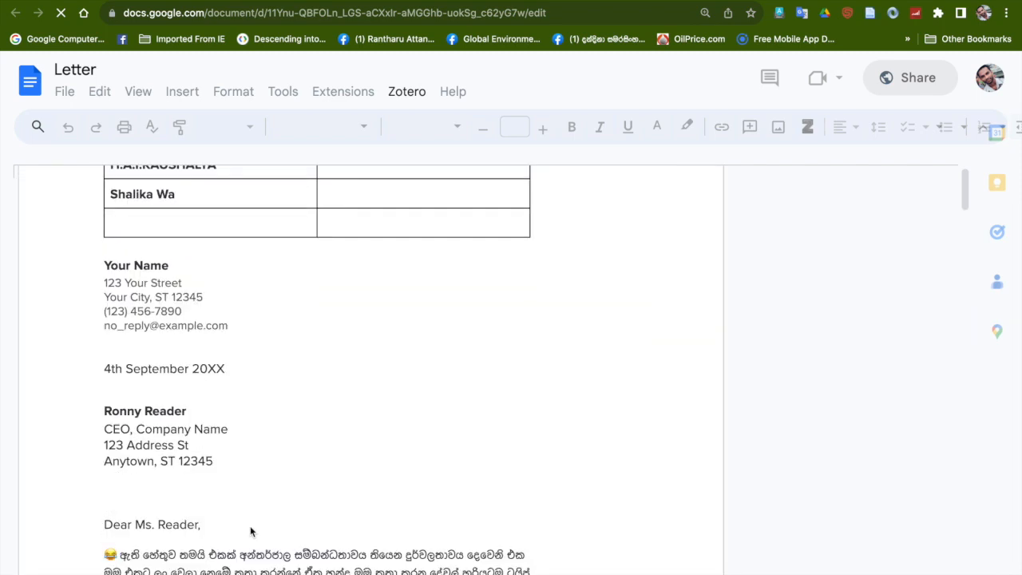
scroll("down", 3)
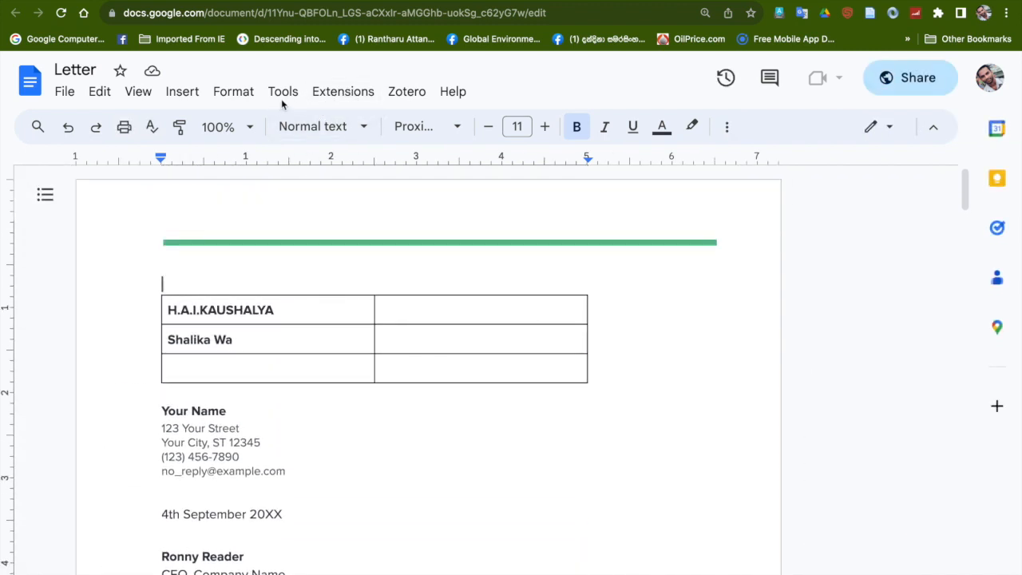
left_click(282, 91)
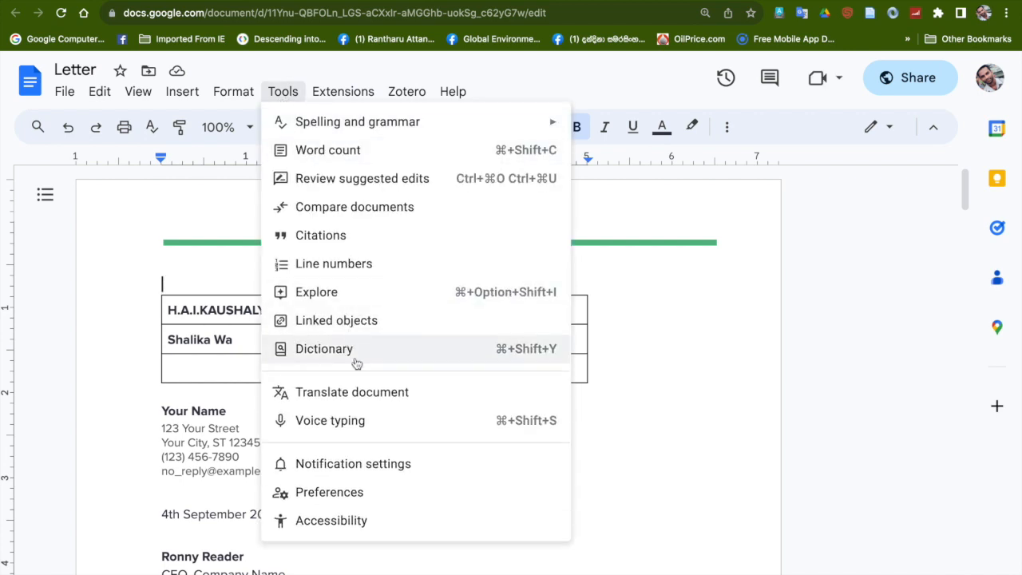
mouse_move(352, 392)
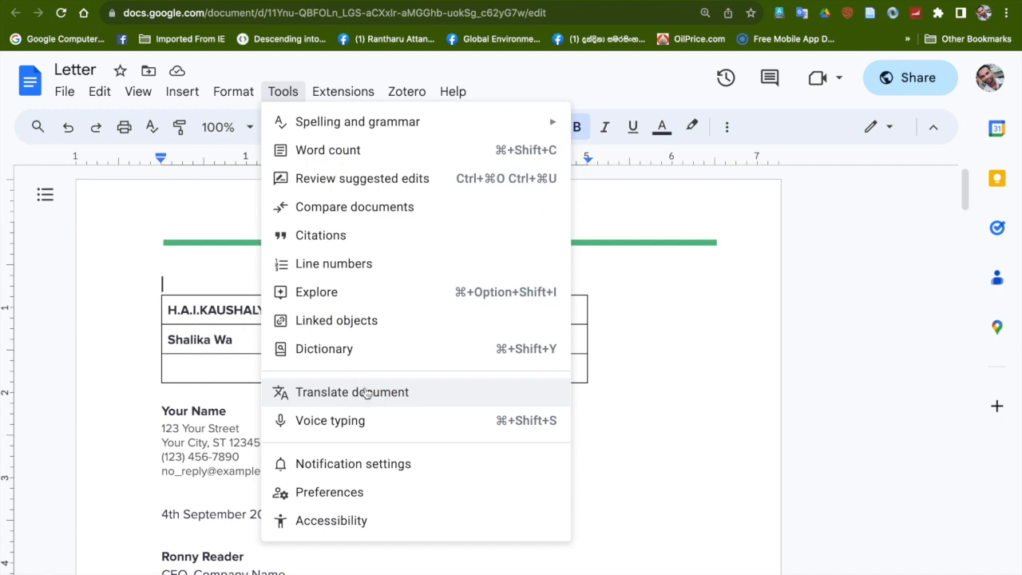
Translate the Letter into English as a copy titled 'Translated copy of Letter new'
left_click(351, 392)
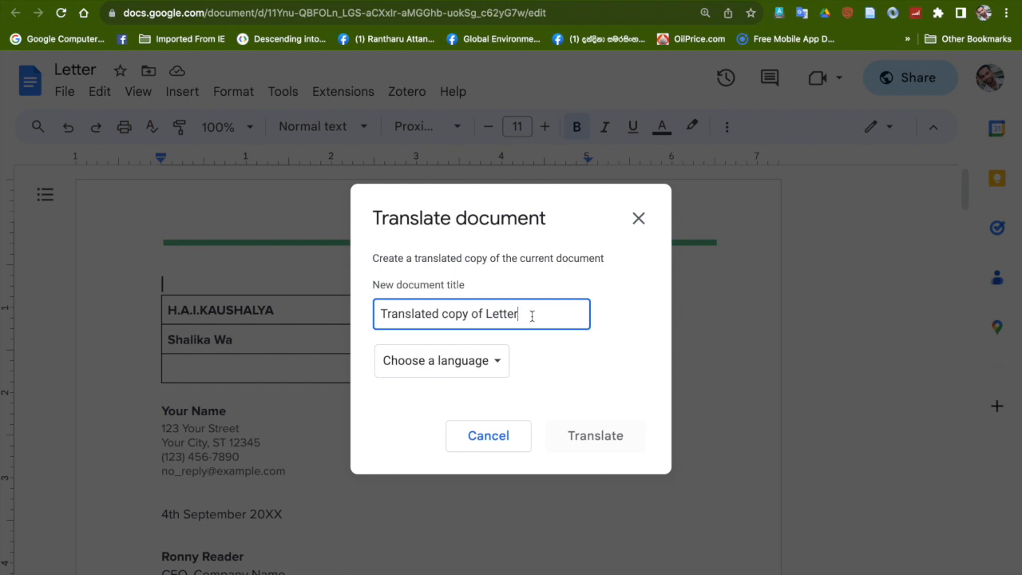
type("n")
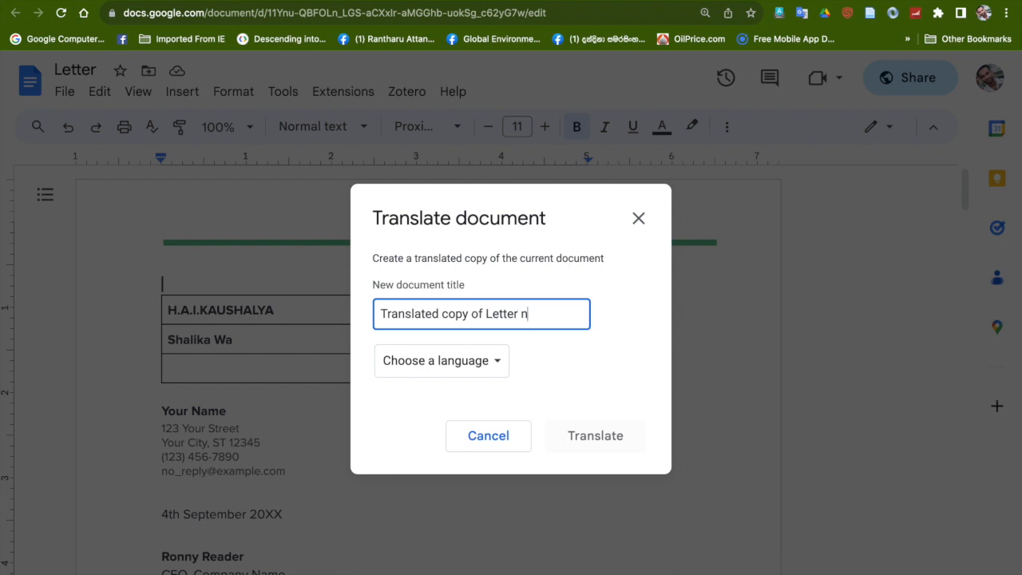
type("ew")
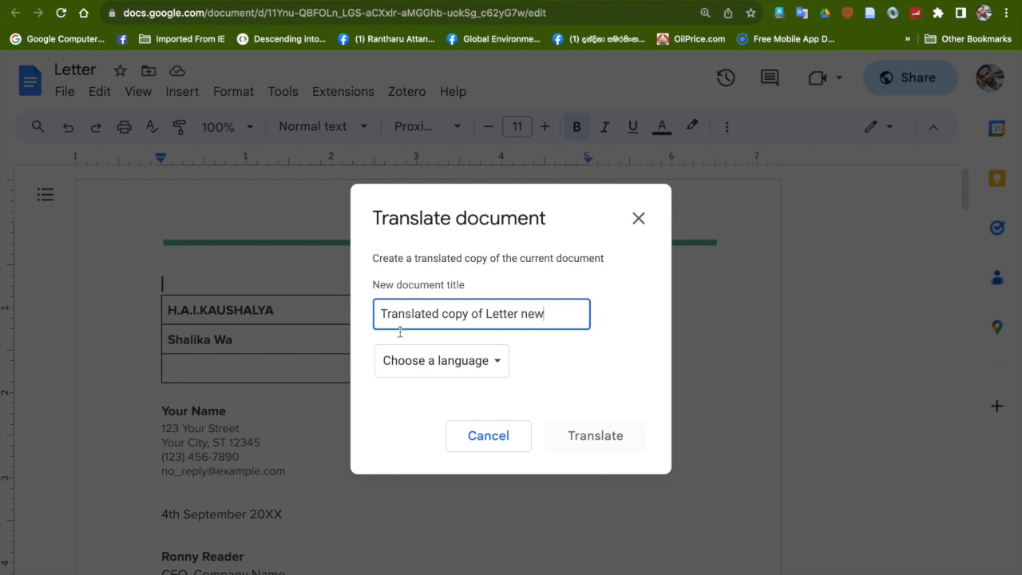
left_click(441, 360)
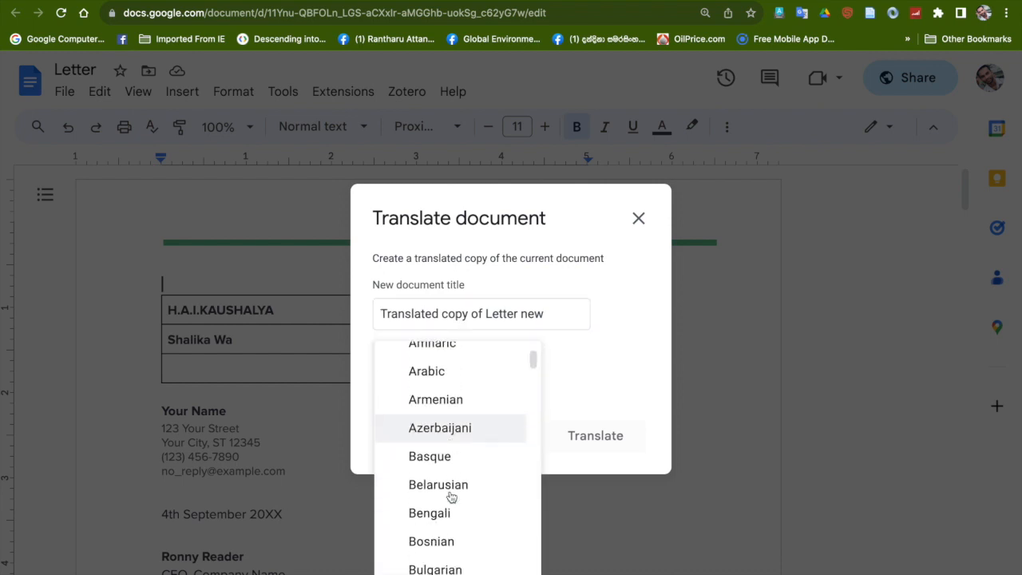
scroll("down", 3)
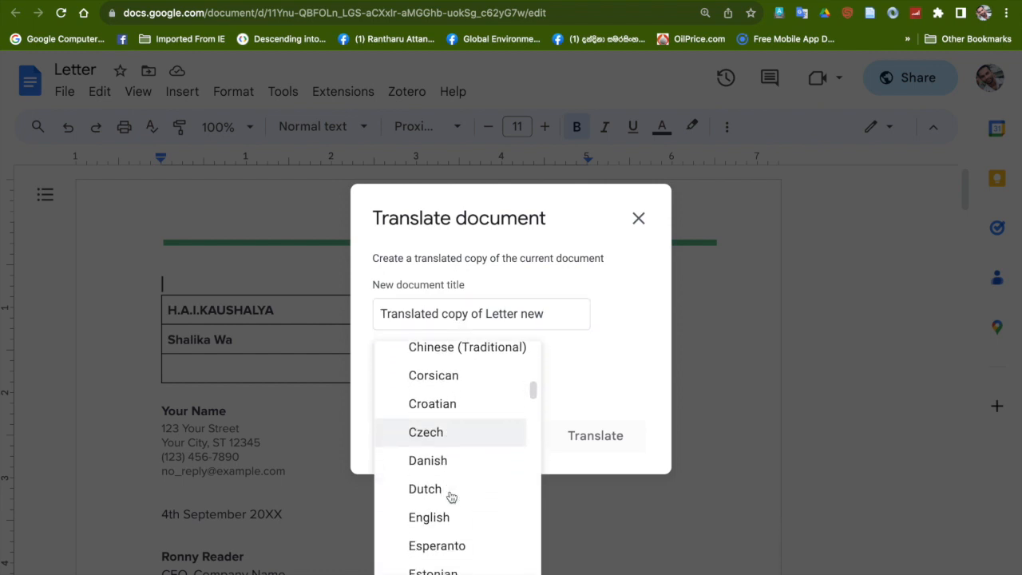
scroll("down", 3)
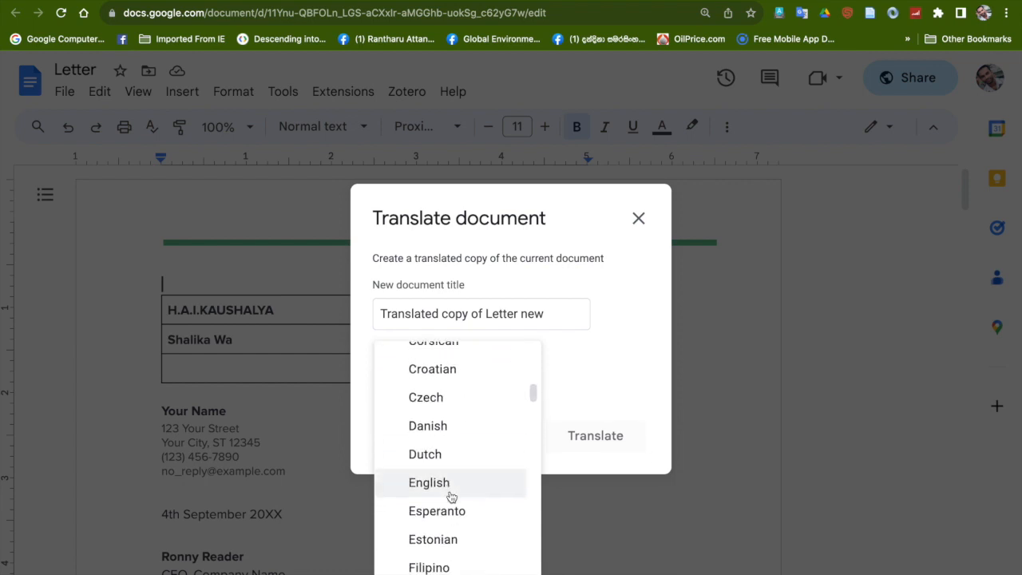
left_click(428, 483)
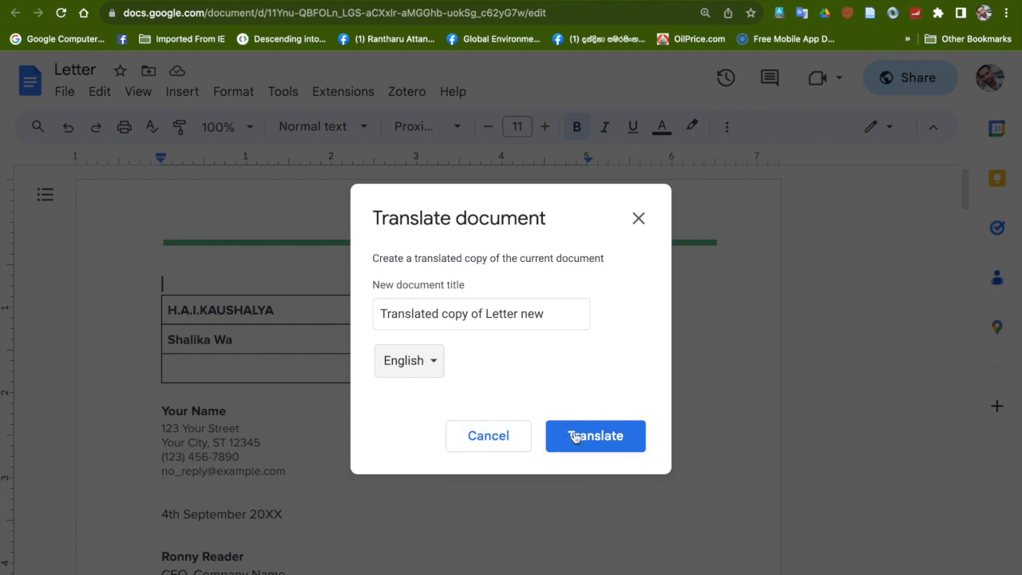
left_click(595, 435)
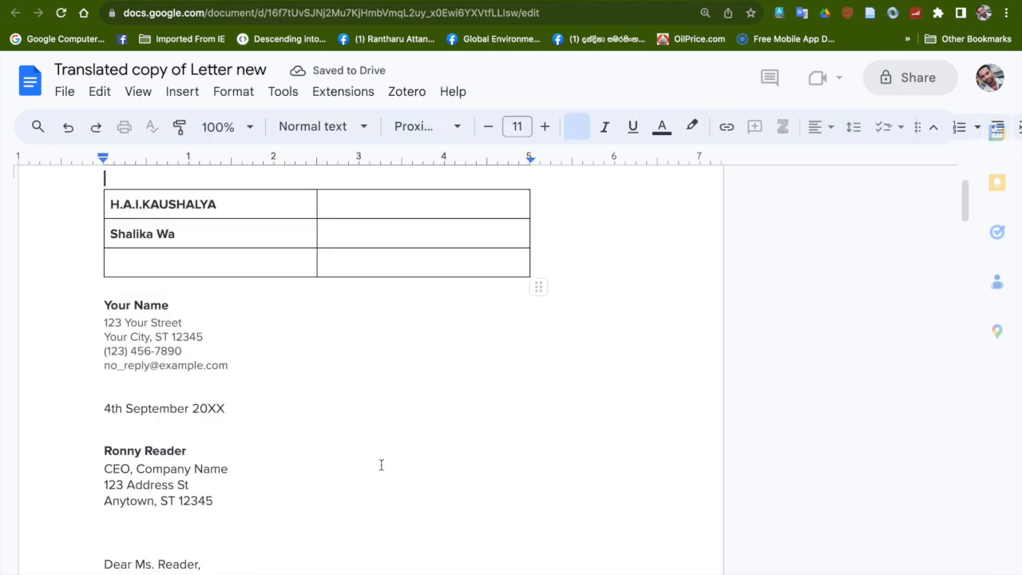
scroll("down", 3)
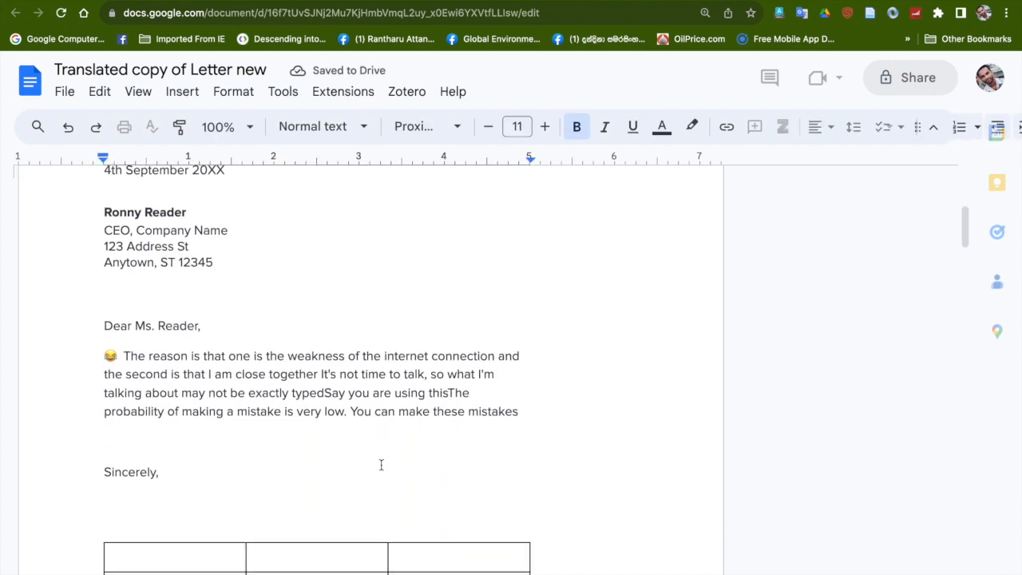
scroll("down", 3)
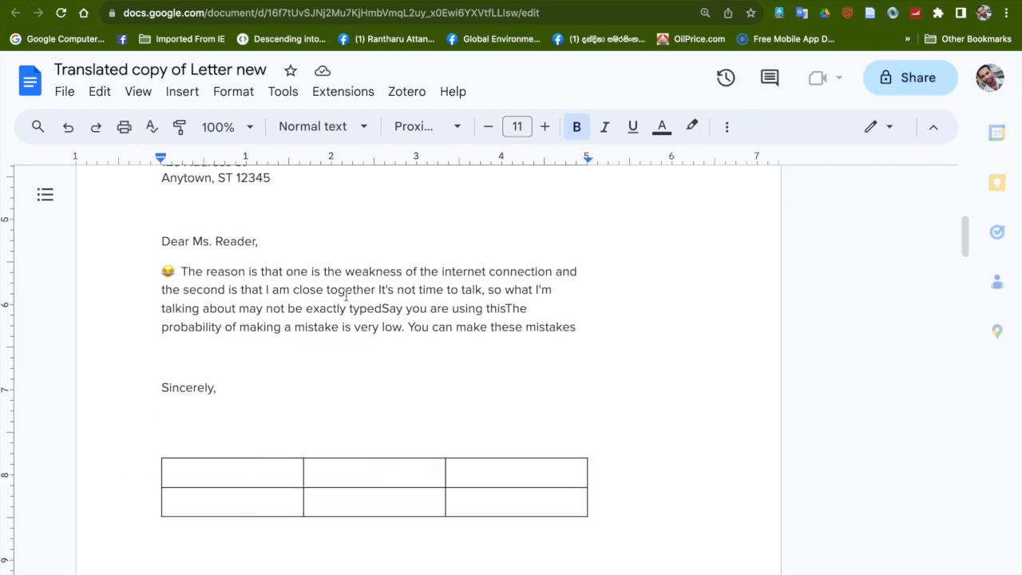
scroll("down", 3)
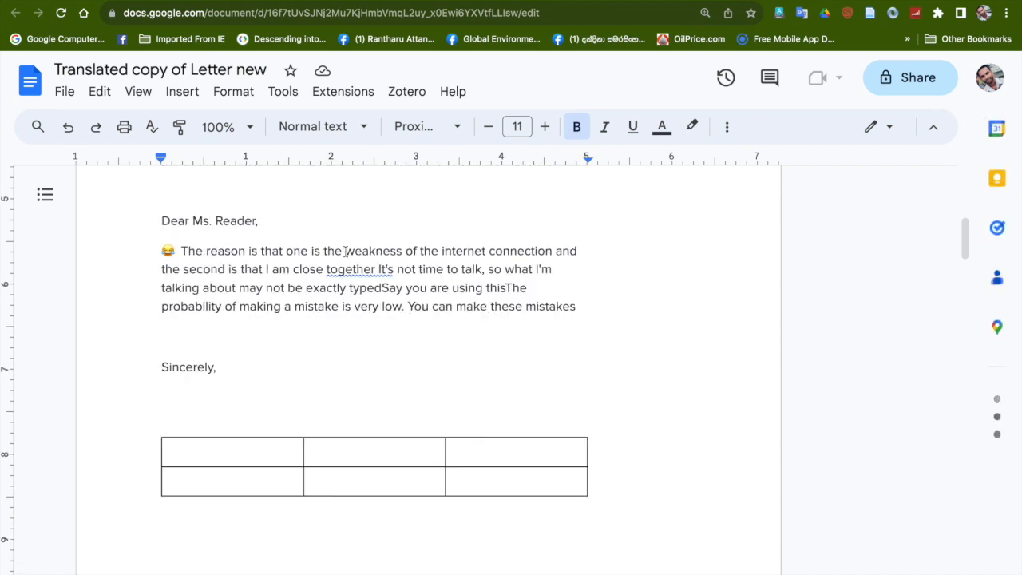
left_click(360, 269)
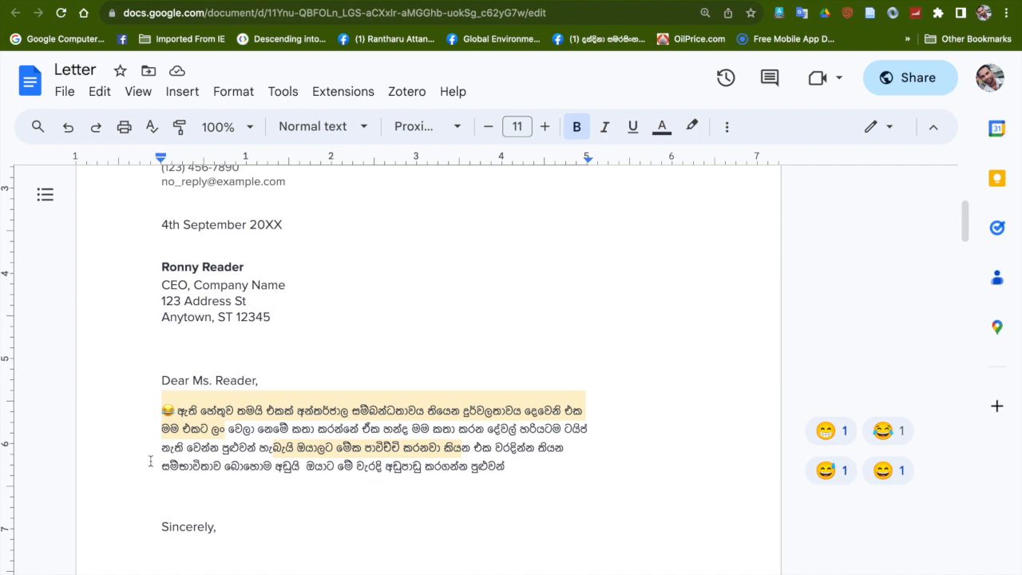
mouse_move(869, 28)
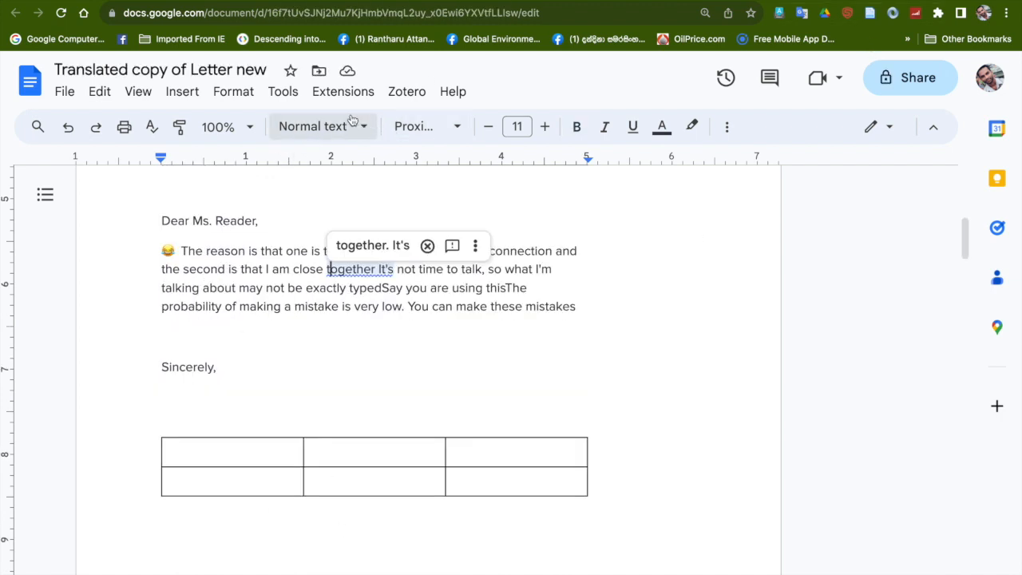
Translate the letter into Chinese (Simplified) as a copy titled 'chiness'
left_click(283, 91)
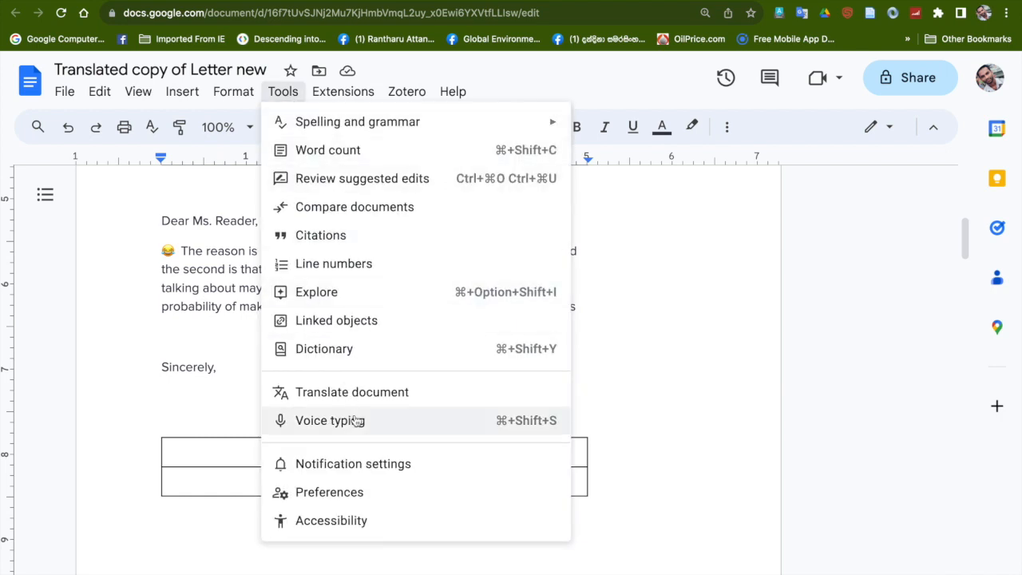
left_click(351, 392)
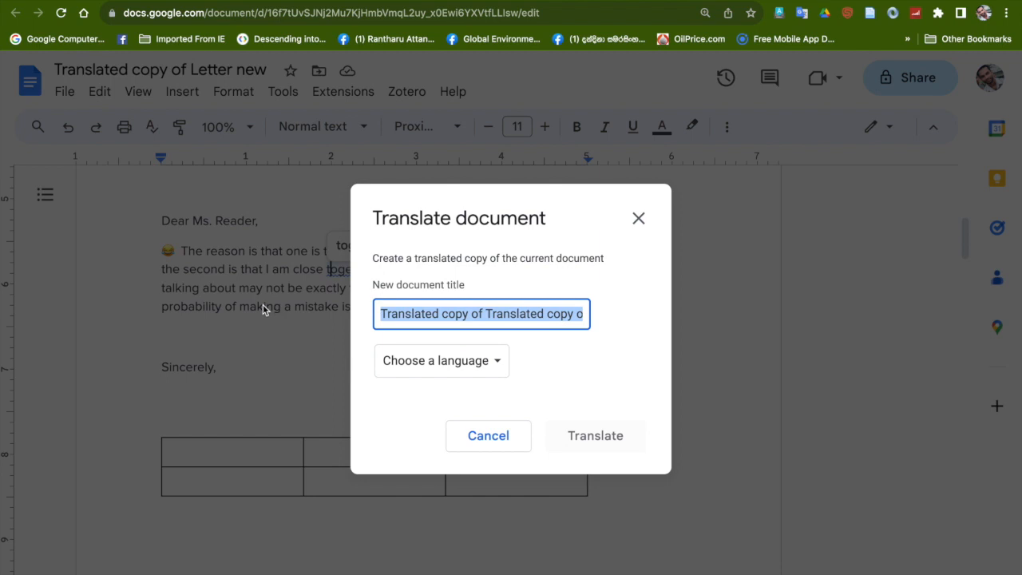
type("chine")
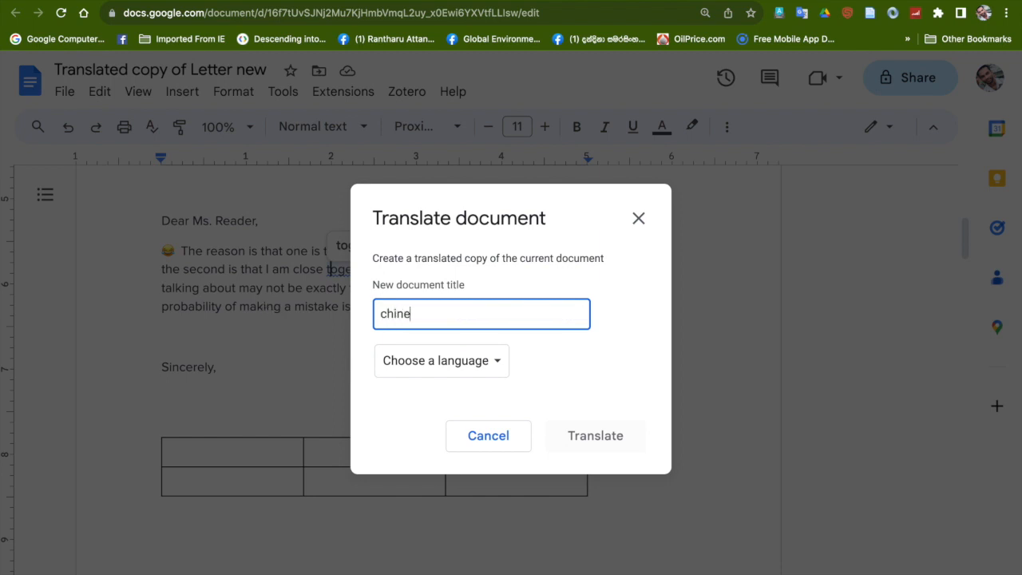
type("ss")
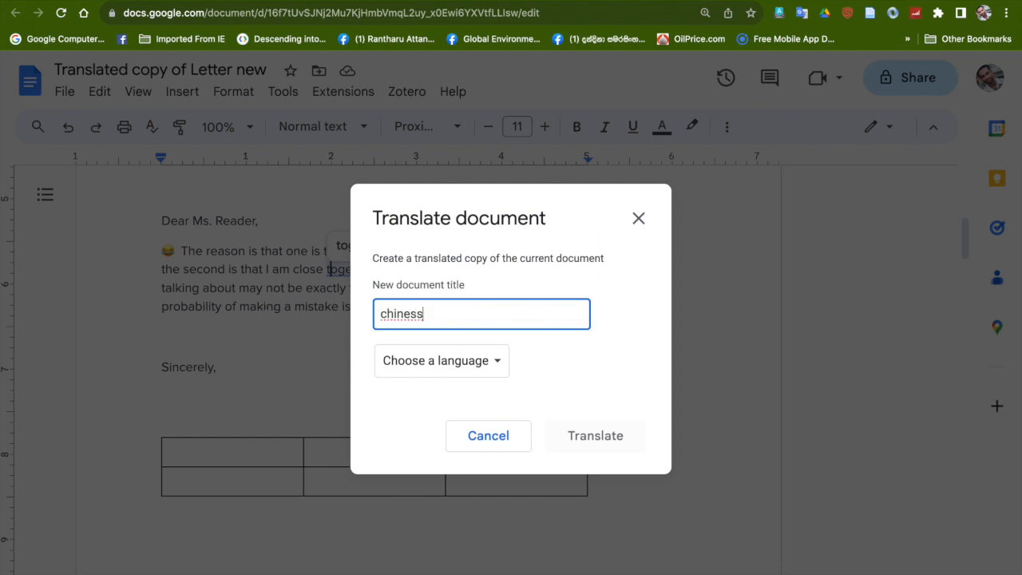
left_click(441, 360)
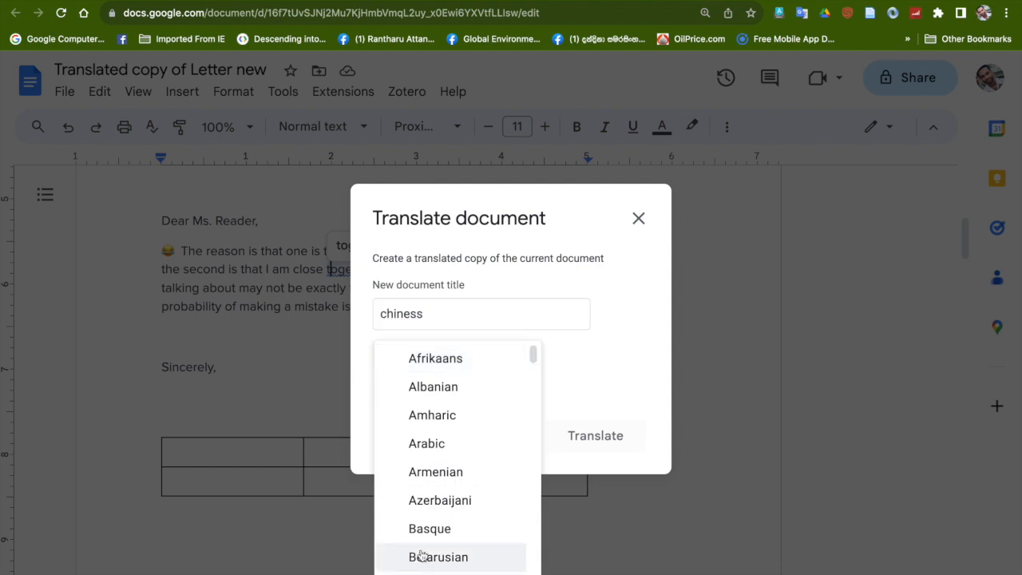
scroll("down", 3)
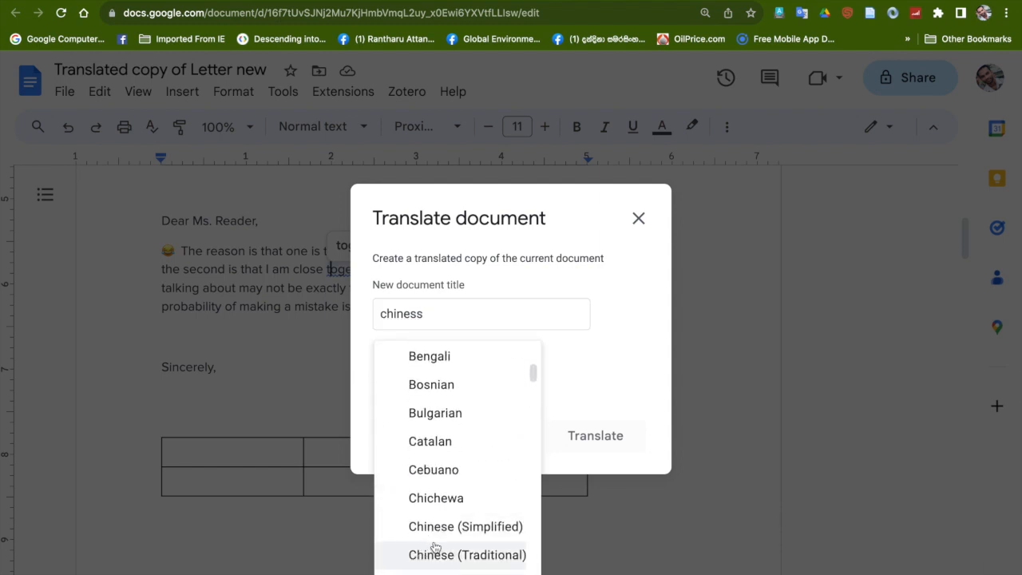
left_click(466, 526)
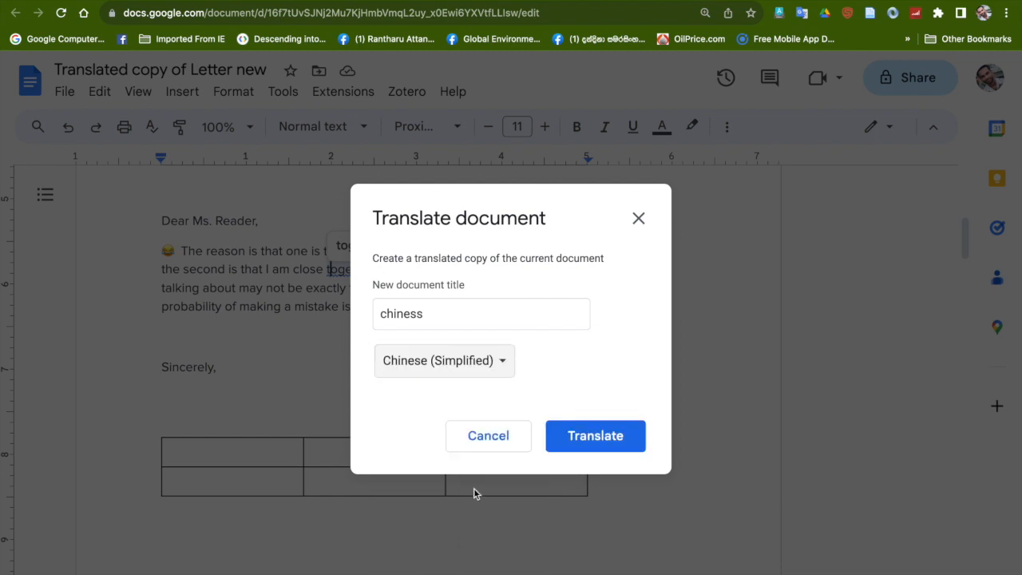
left_click(594, 435)
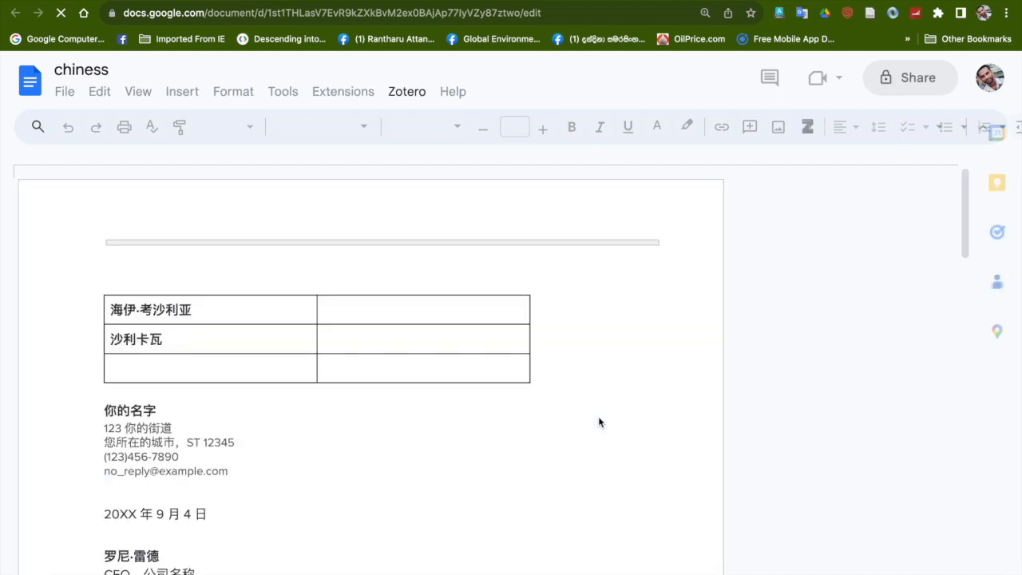
mouse_move(142, 487)
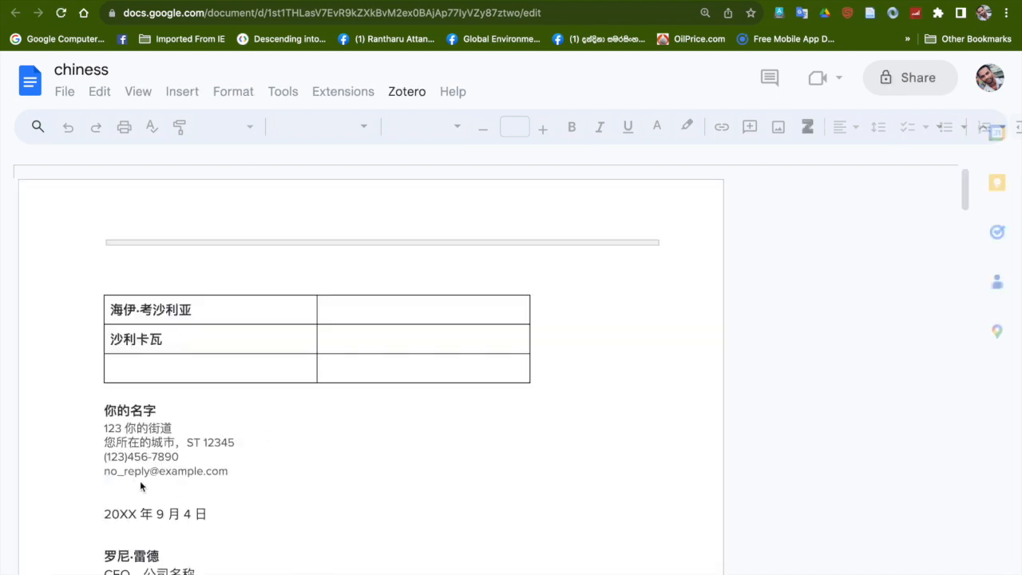
scroll("down", 3)
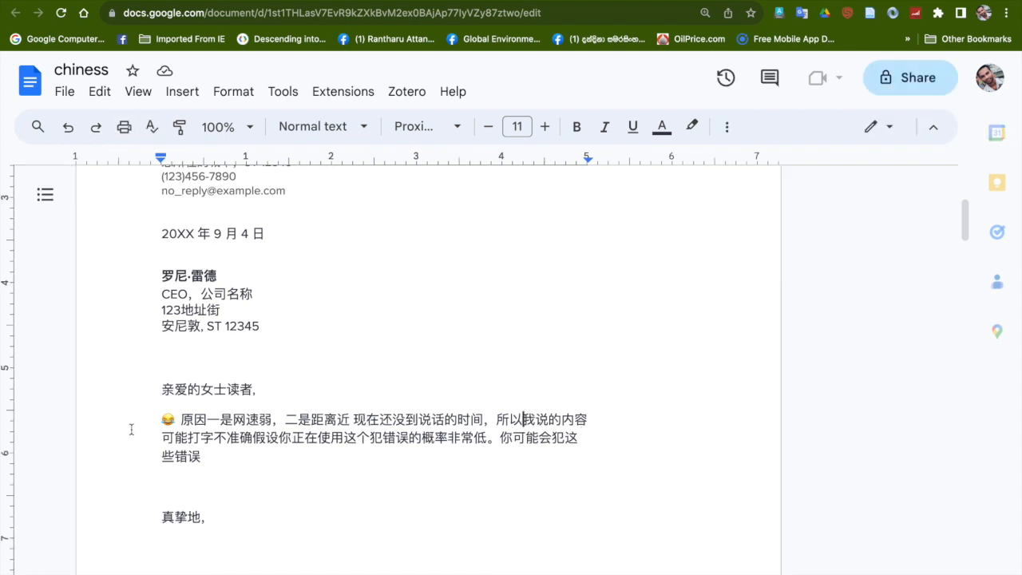
scroll("down", 3)
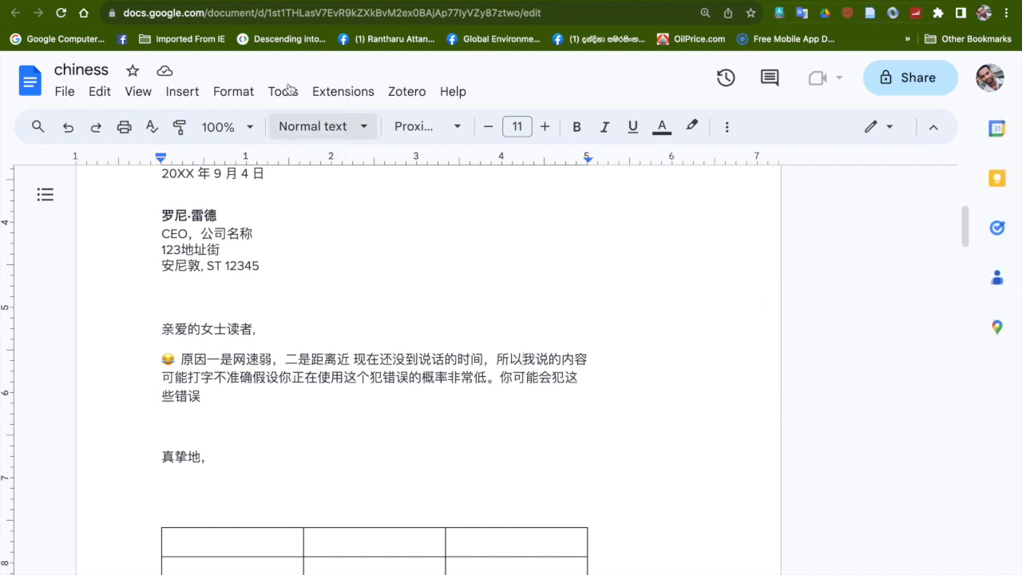
Start translating the chiness document and scroll through the available target languages
left_click(282, 91)
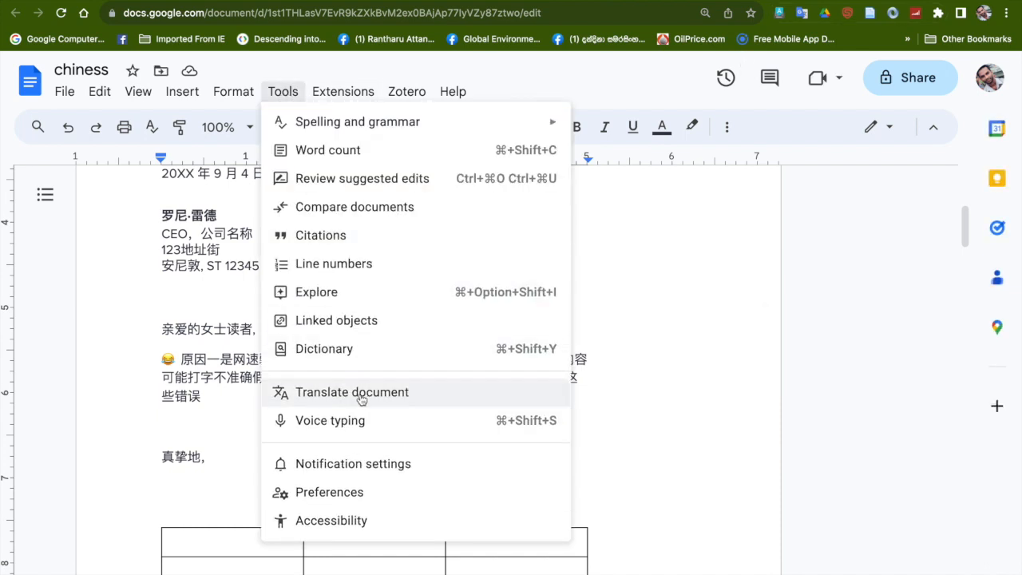
left_click(352, 392)
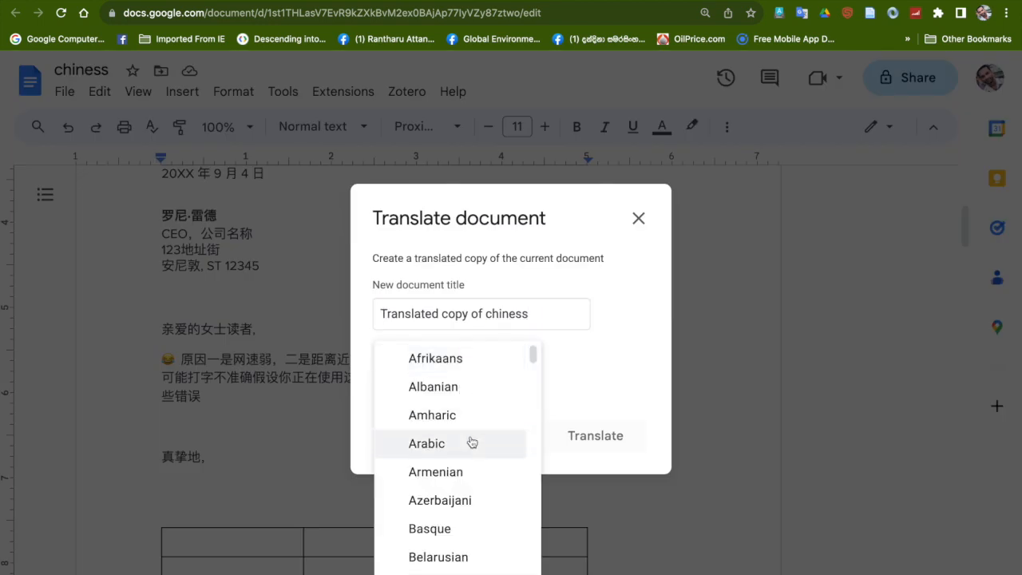
scroll("down", 3)
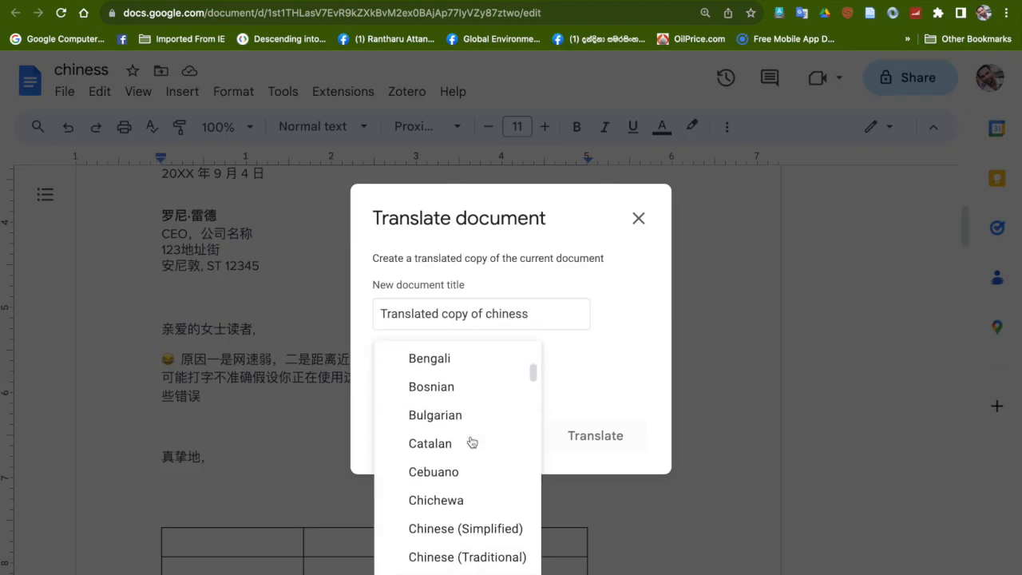
scroll("down", 3)
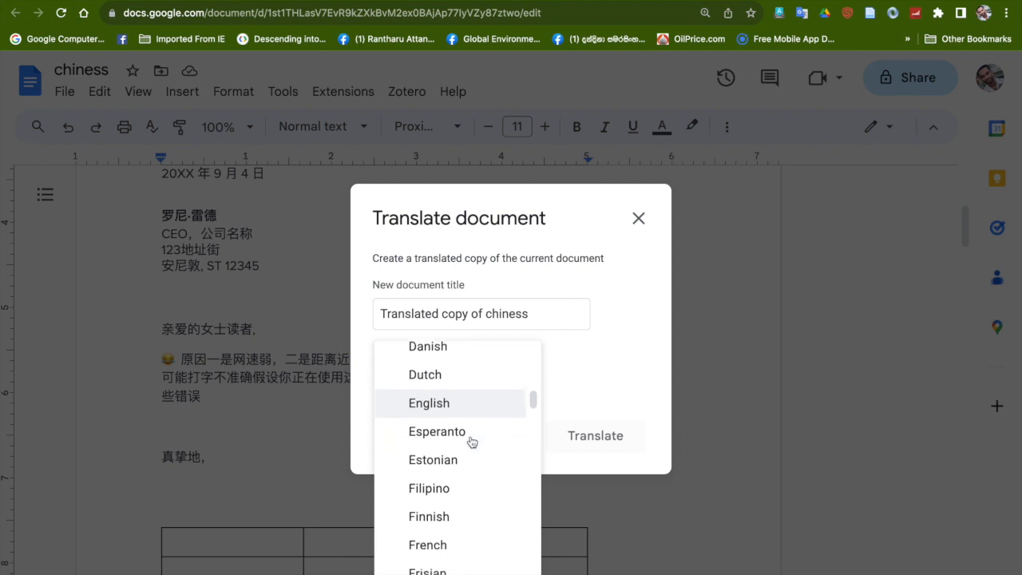
scroll("down", 3)
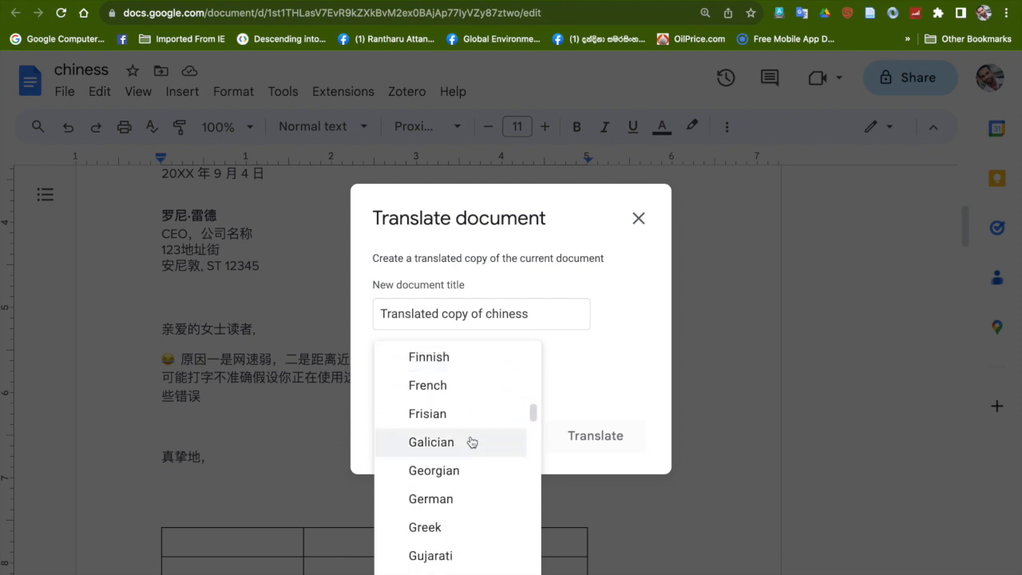
scroll("down", 3)
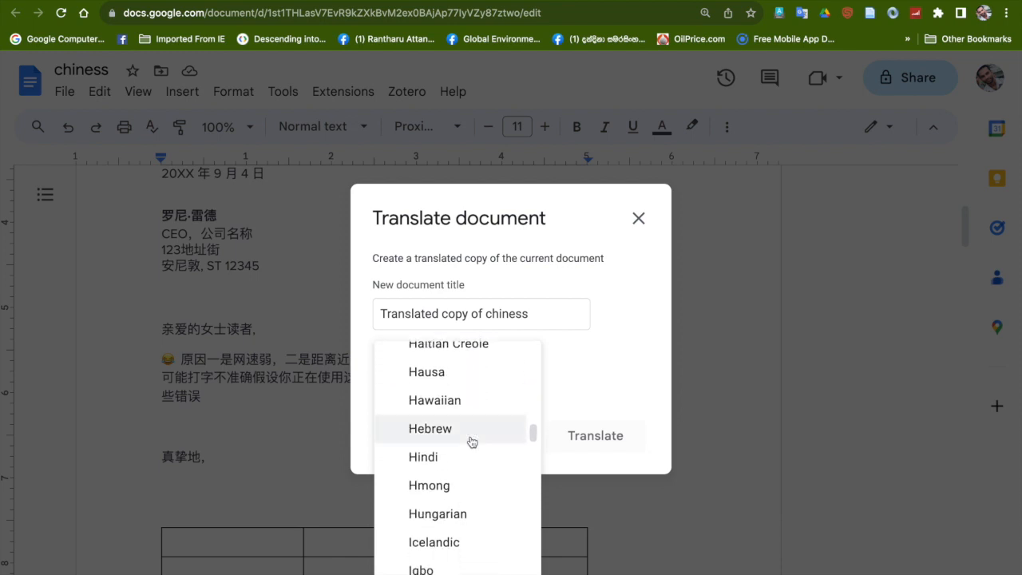
scroll("down", 3)
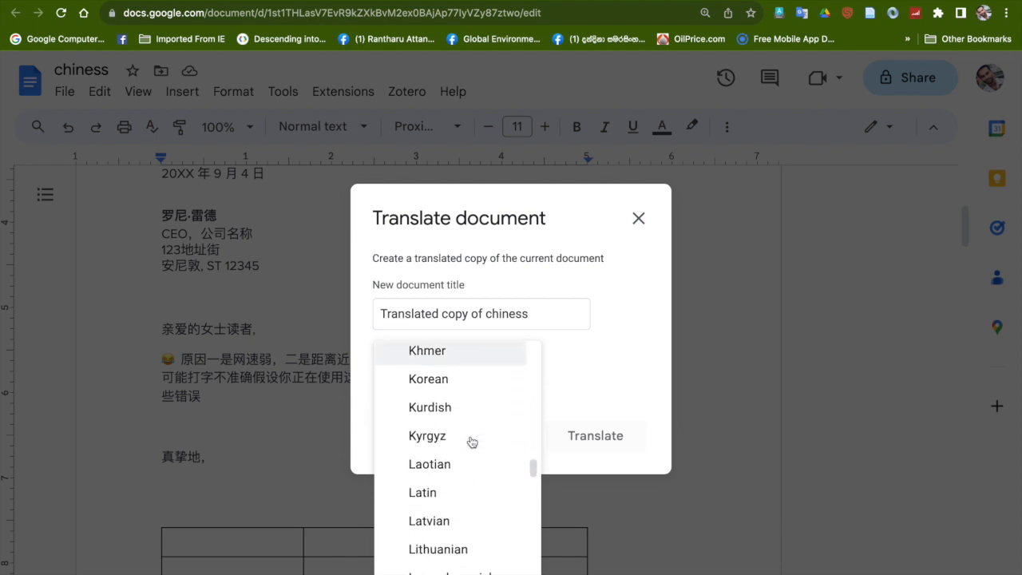
scroll("down", 3)
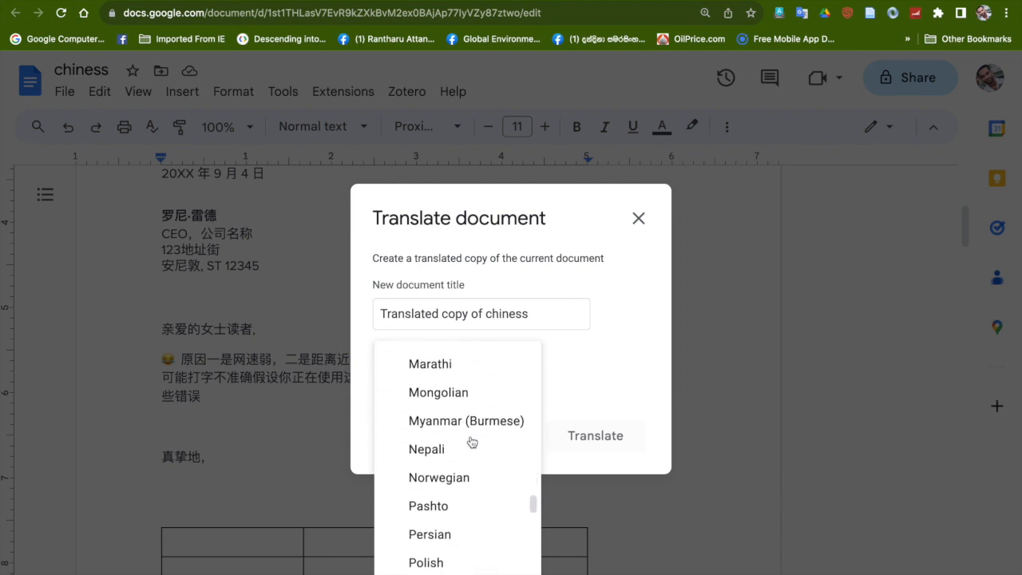